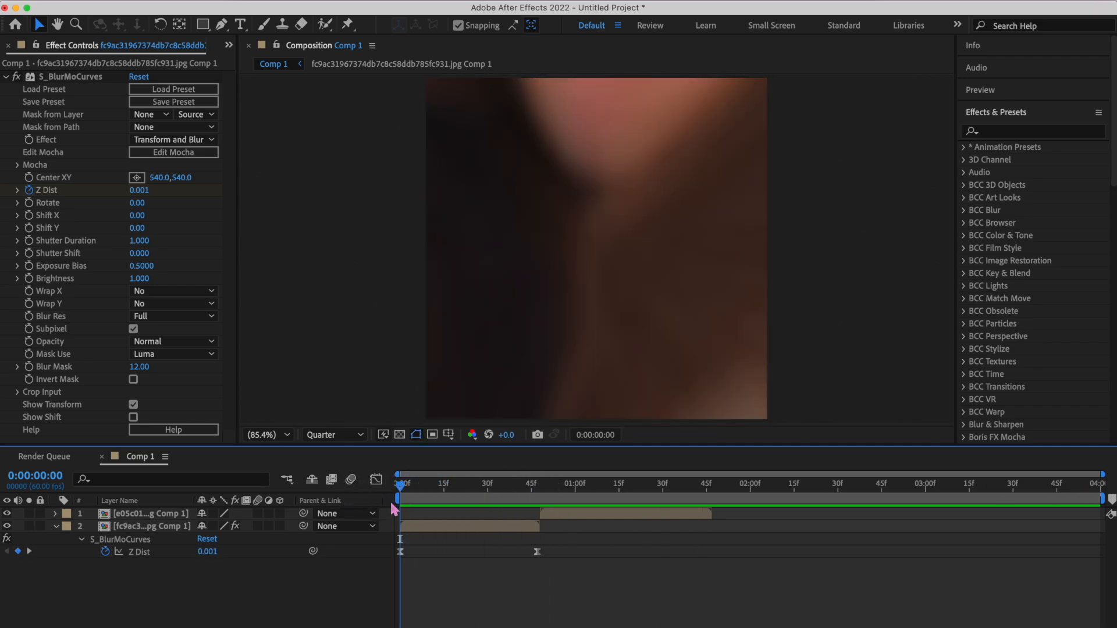
Show the eased Z Dist speed curve and search 'brightn' in Effects & Presets
{"action": "left_click", "coordinate": [150, 526]}
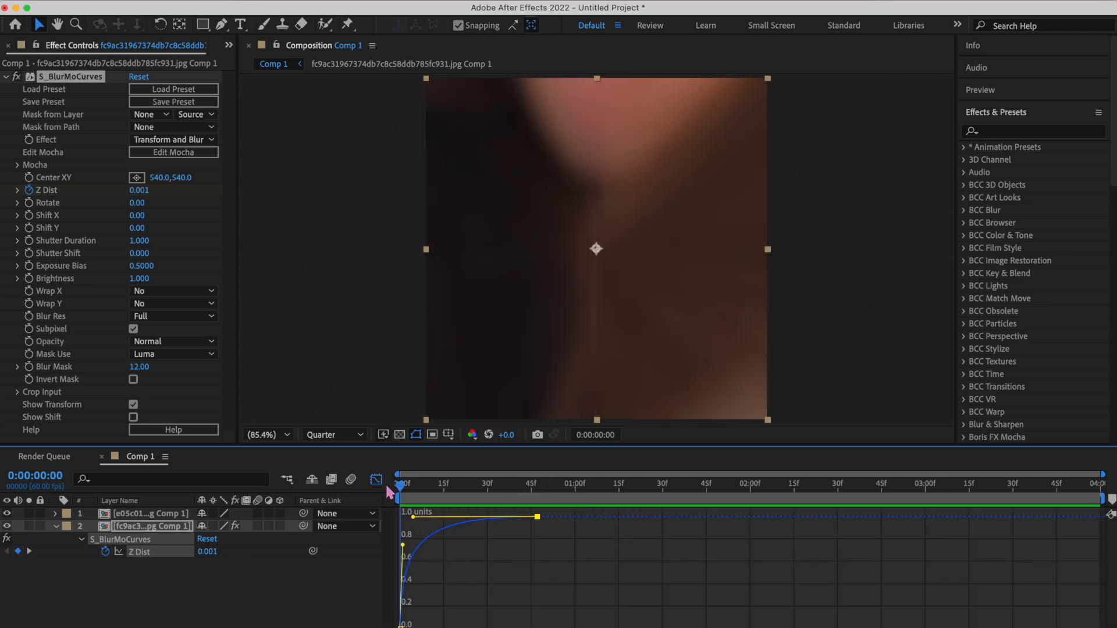
{"action": "type", "text": "brightn"}
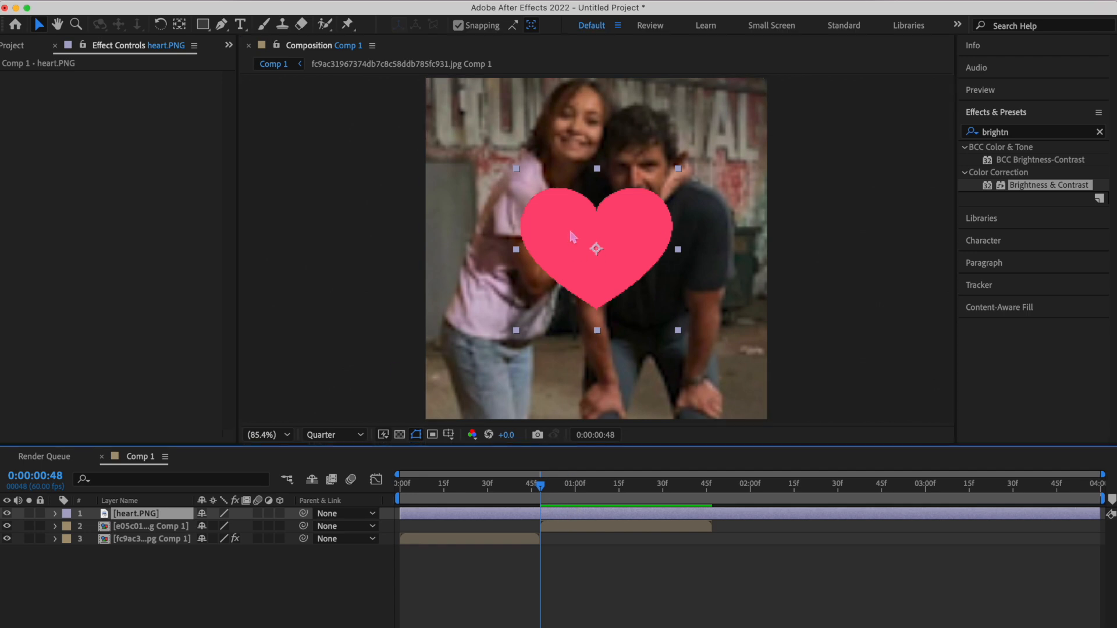
{"action": "mouse_move", "coordinate": [590, 523]}
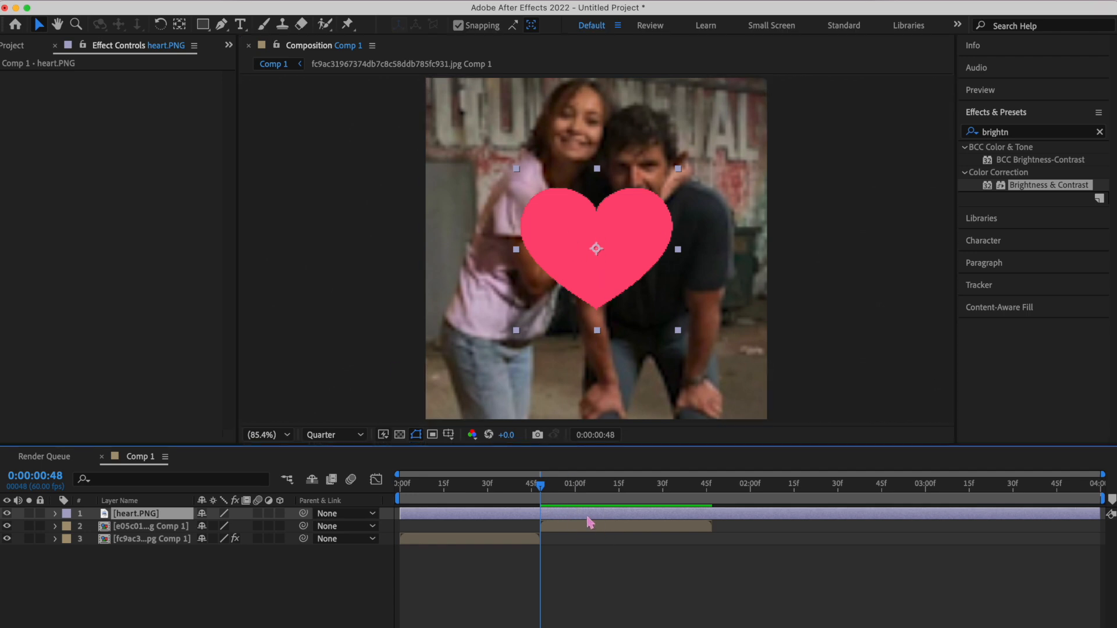
Split heart.PNG into two layers and apply Tint with Map White To blue
{"action": "left_click", "coordinate": [1098, 131]}
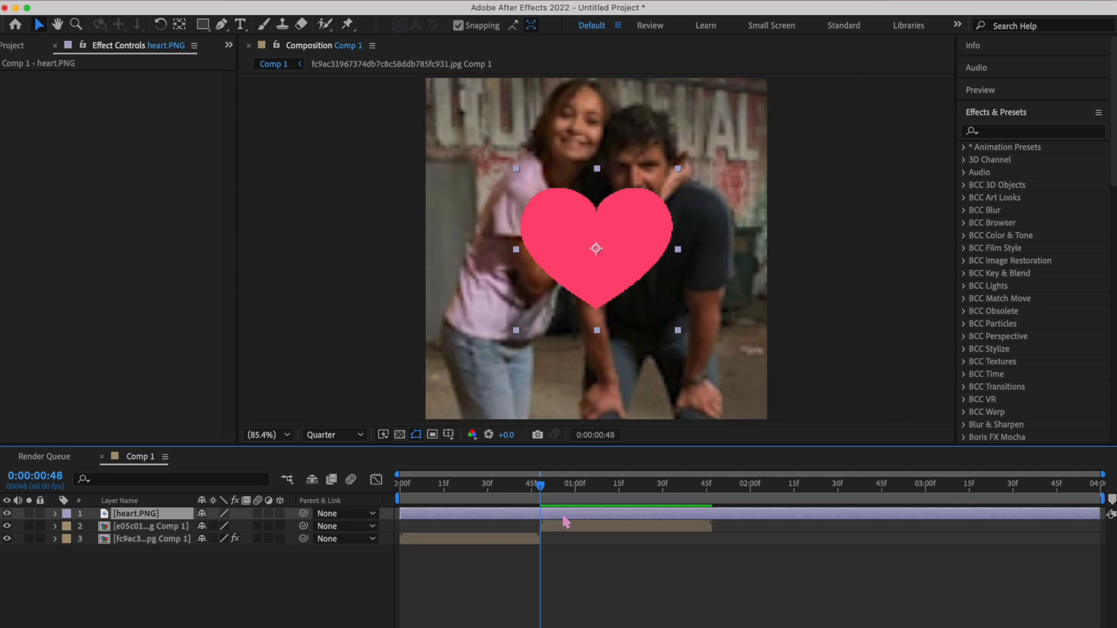
{"action": "type", "text": "tint"}
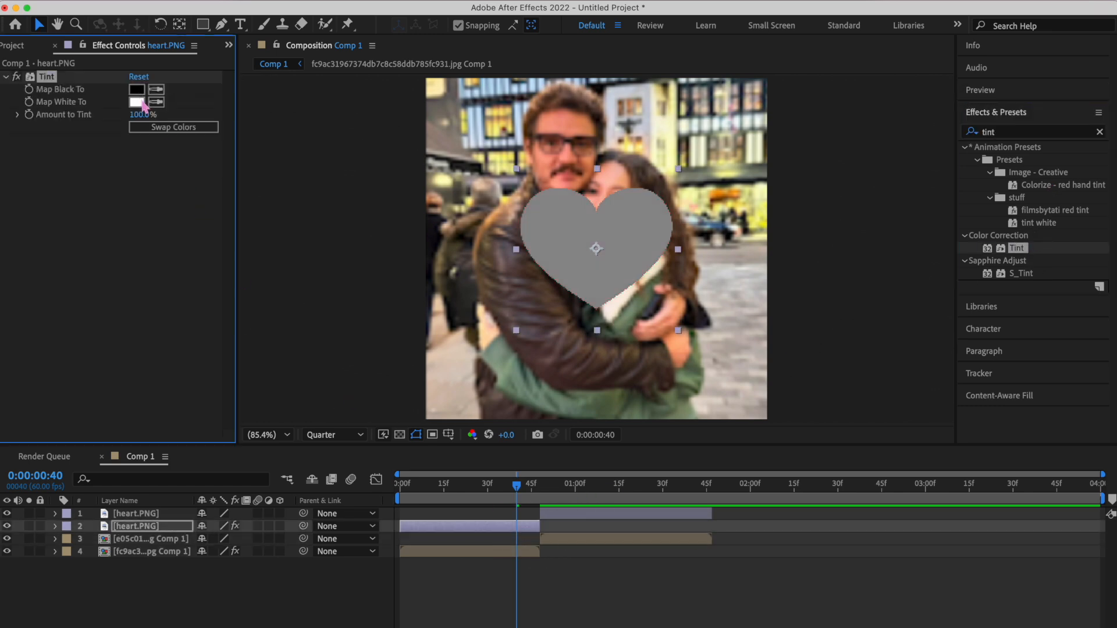
{"action": "left_click", "coordinate": [136, 101]}
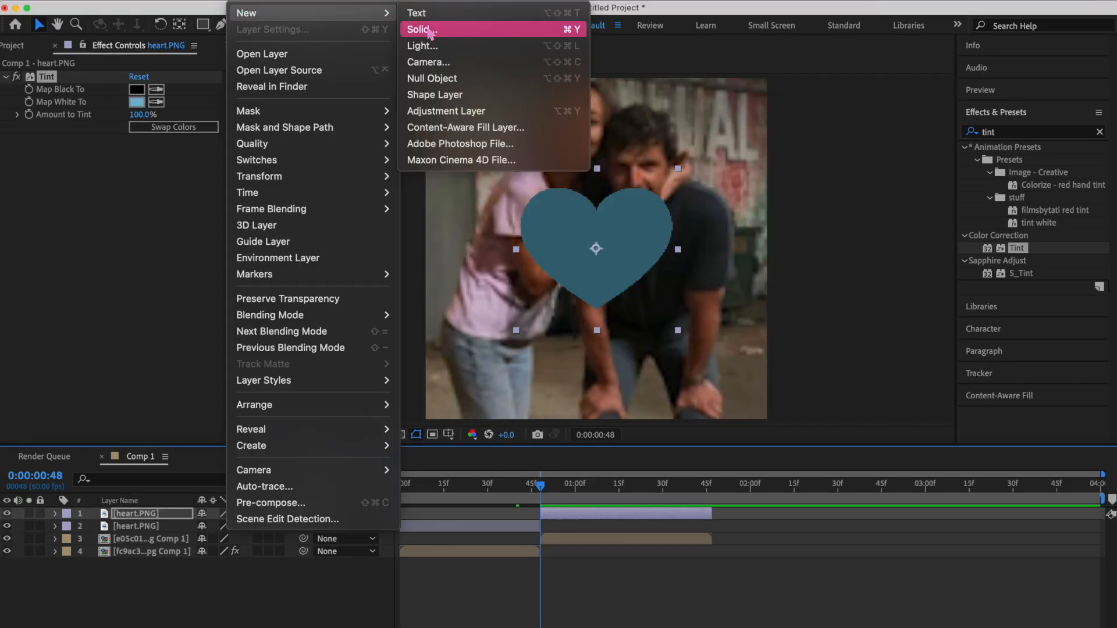
Add a white full-frame solid layer
{"action": "left_click", "coordinate": [422, 29]}
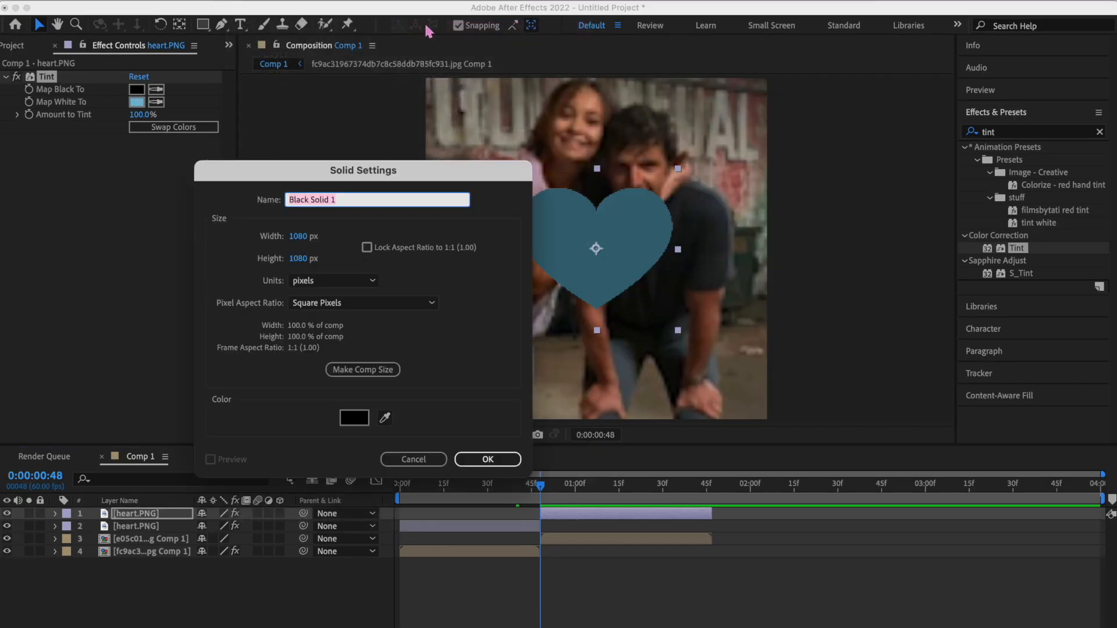
{"action": "left_click", "coordinate": [354, 417]}
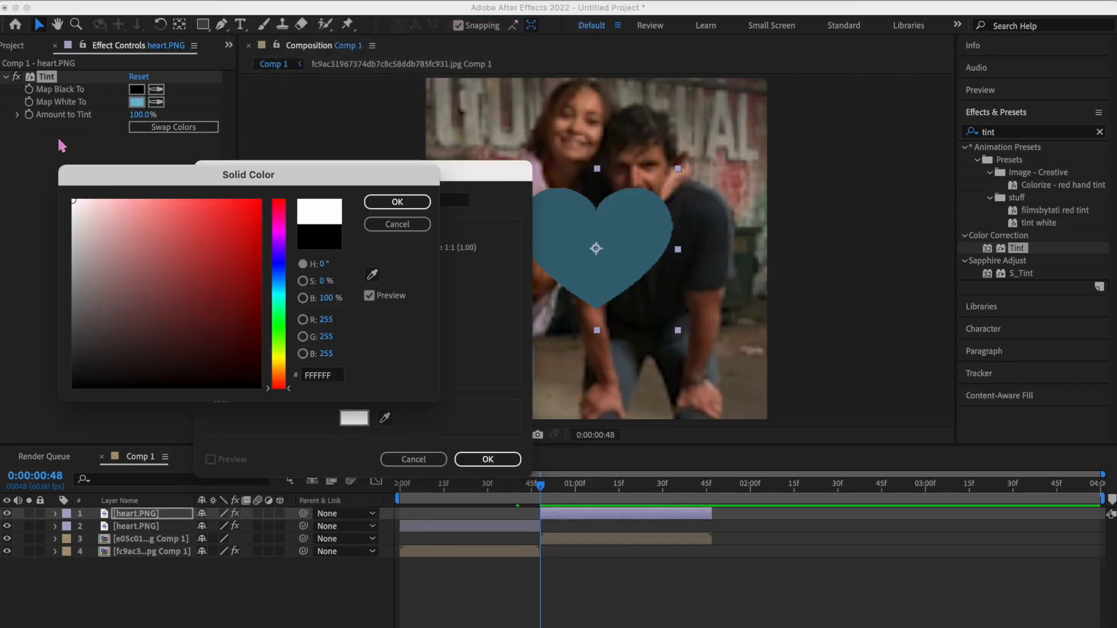
{"action": "left_click", "coordinate": [396, 202]}
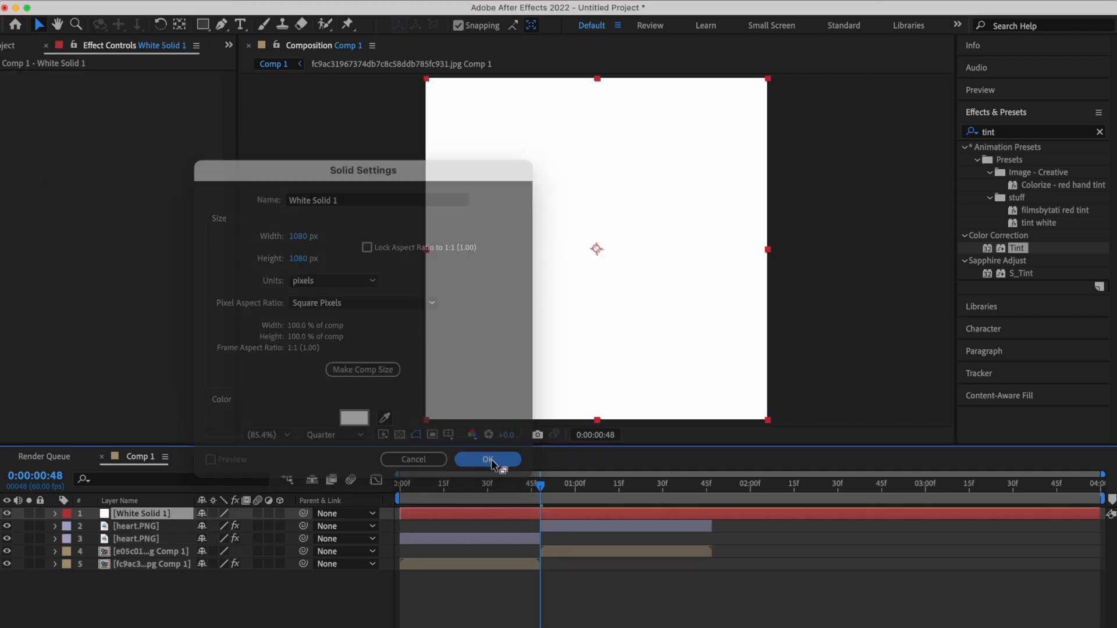
{"action": "left_click", "coordinate": [488, 460]}
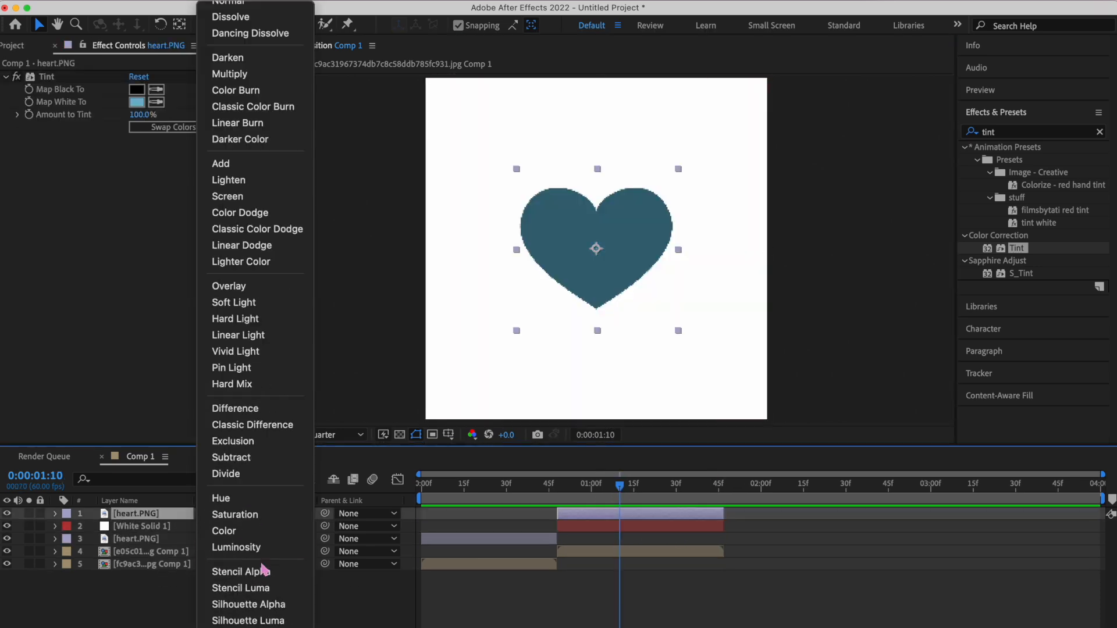
Stencil the solid with the heart alpha, preview the cutout, and recolour the pre-comp tint
{"action": "left_click", "coordinate": [248, 603]}
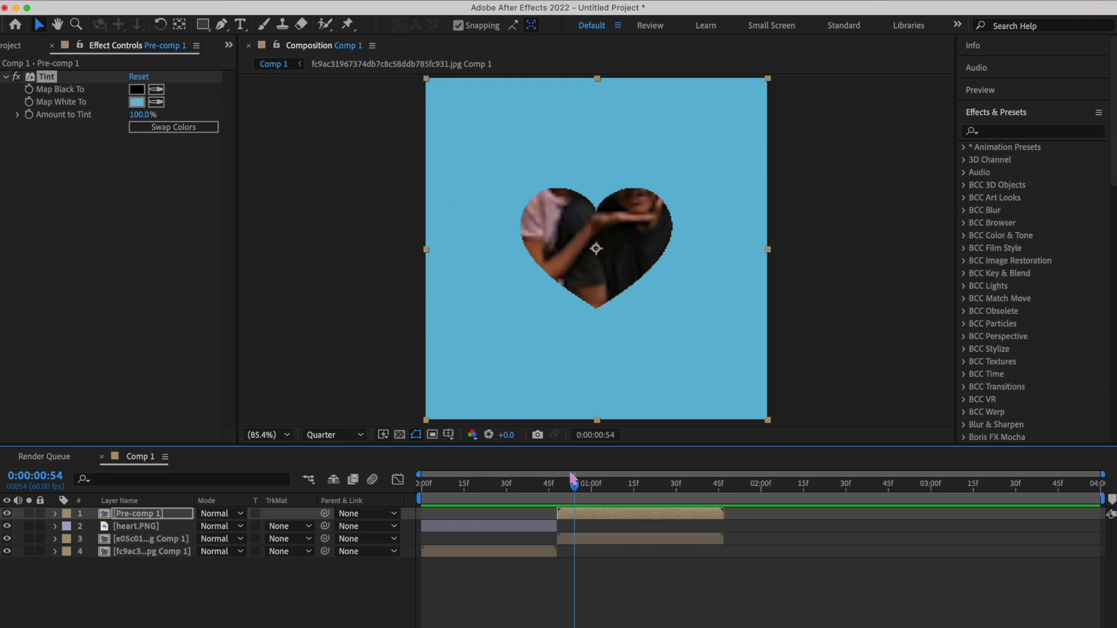
{"action": "left_click_drag", "start_coordinate": [573, 483], "coordinate": [552, 490]}
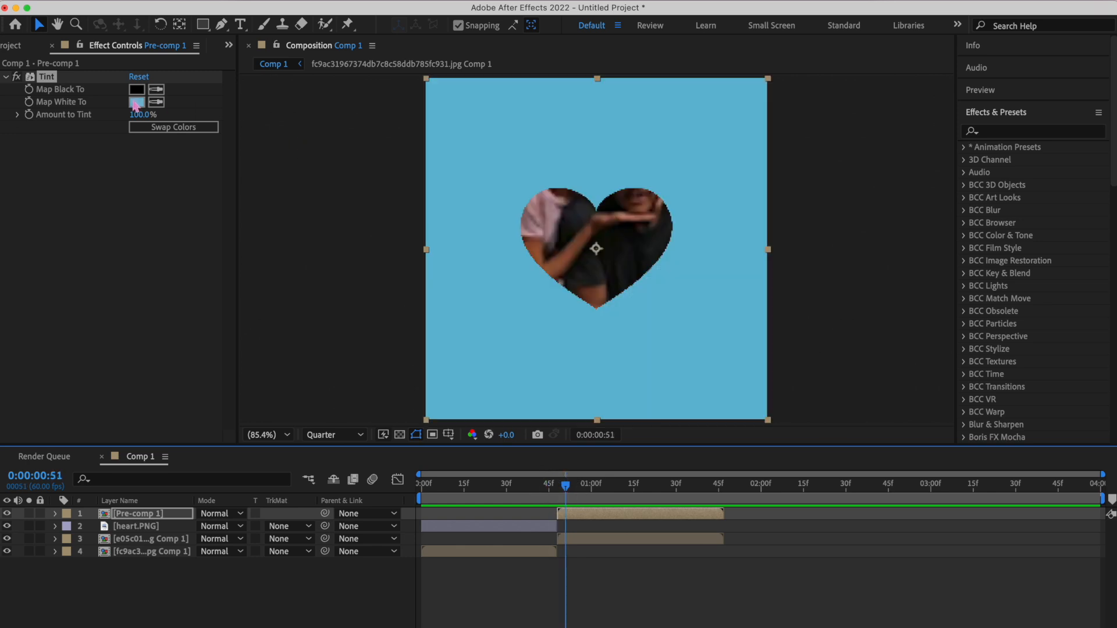
{"action": "left_click", "coordinate": [136, 102]}
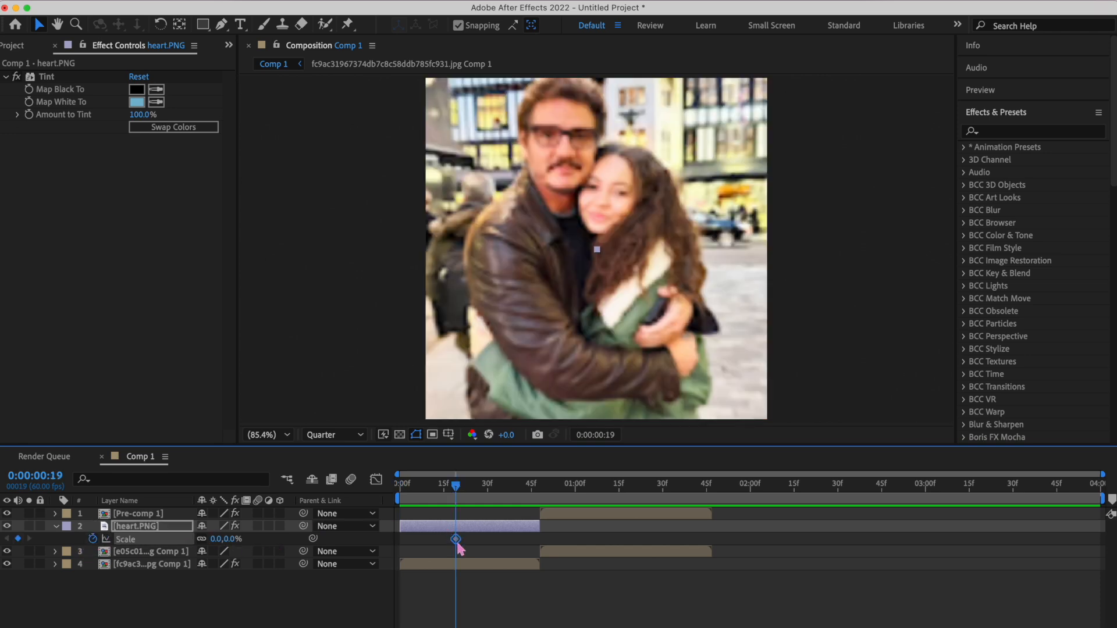
Animate heart Scale from 0% at the start to 500%, eased to accelerate
{"action": "left_click_drag", "start_coordinate": [455, 490], "coordinate": [539, 490]}
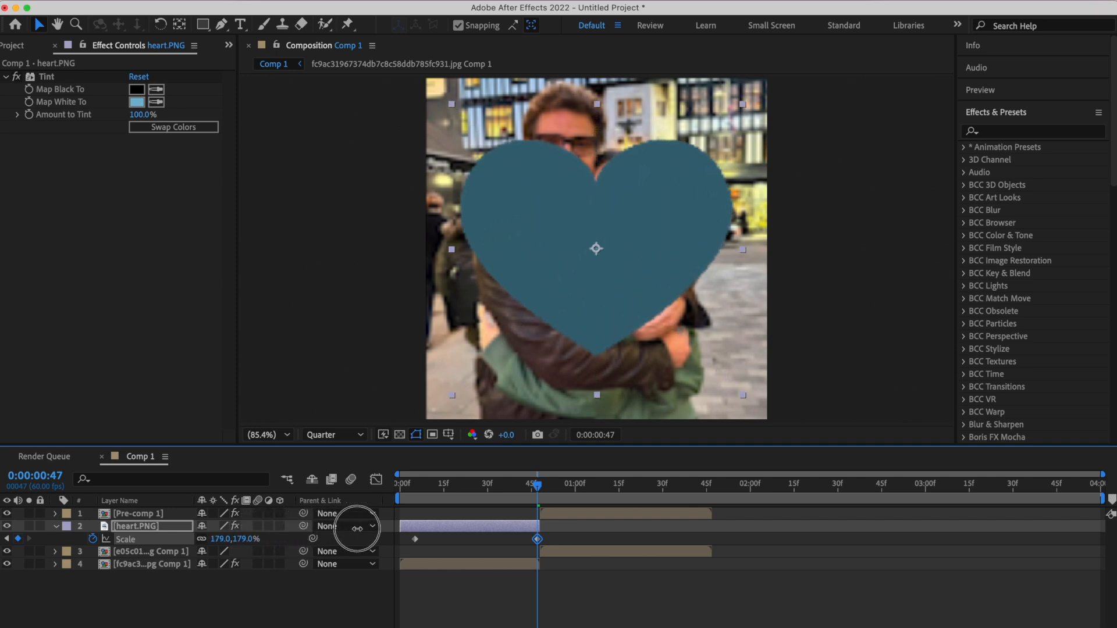
{"action": "left_click_drag", "start_coordinate": [235, 538], "coordinate": [264, 539]}
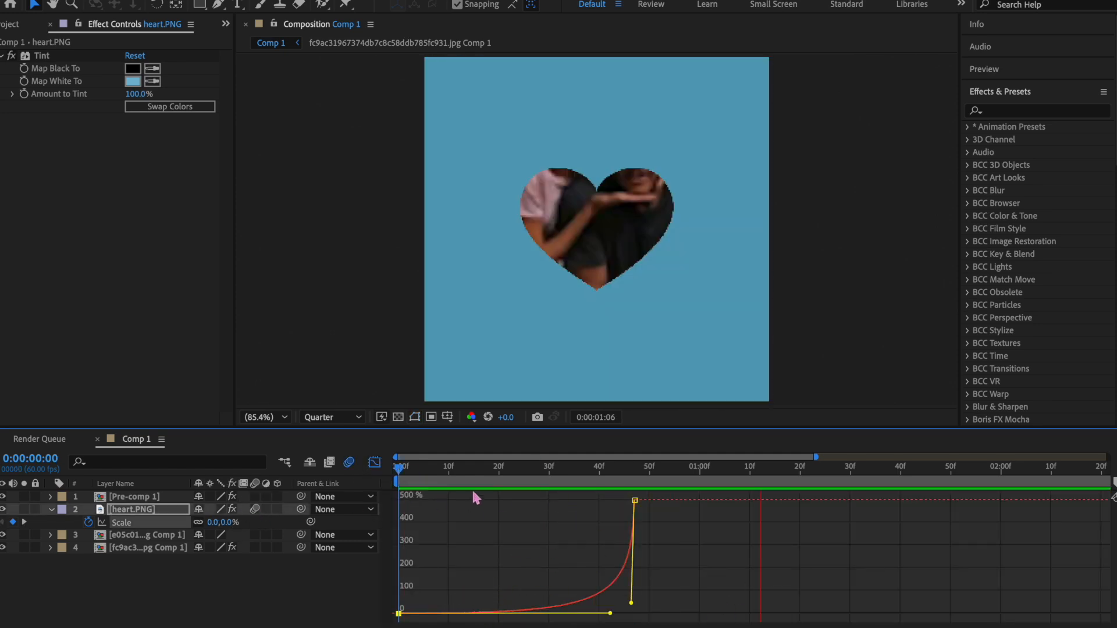
{"action": "left_click", "coordinate": [680, 458]}
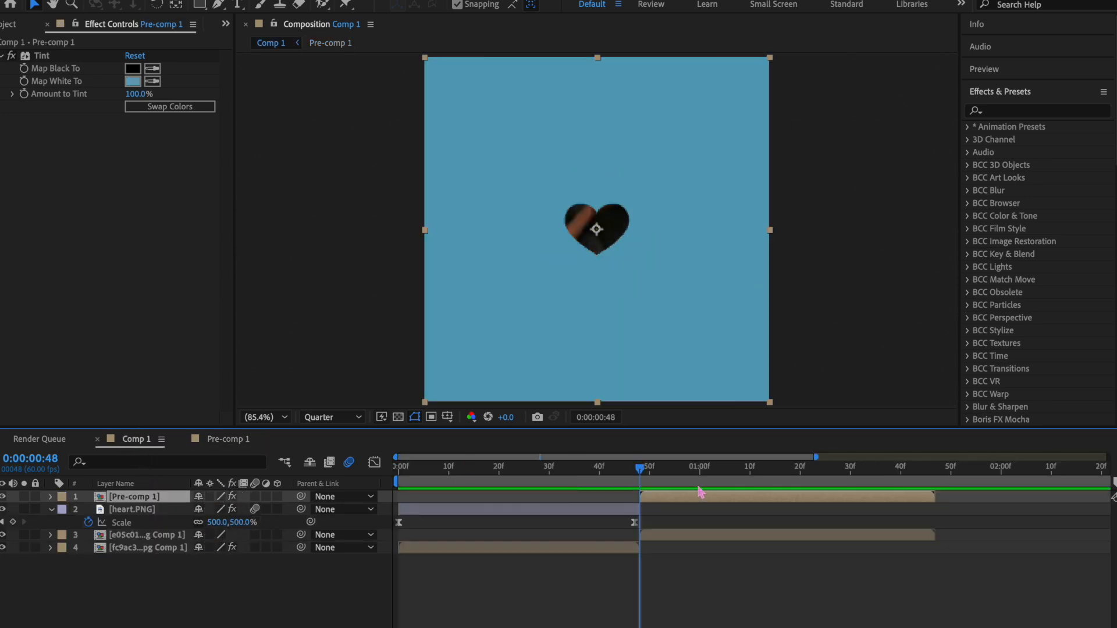
Select Pre-comp 1 and keyframe its Scale at 100% where clip two begins
{"action": "left_click", "coordinate": [90, 510]}
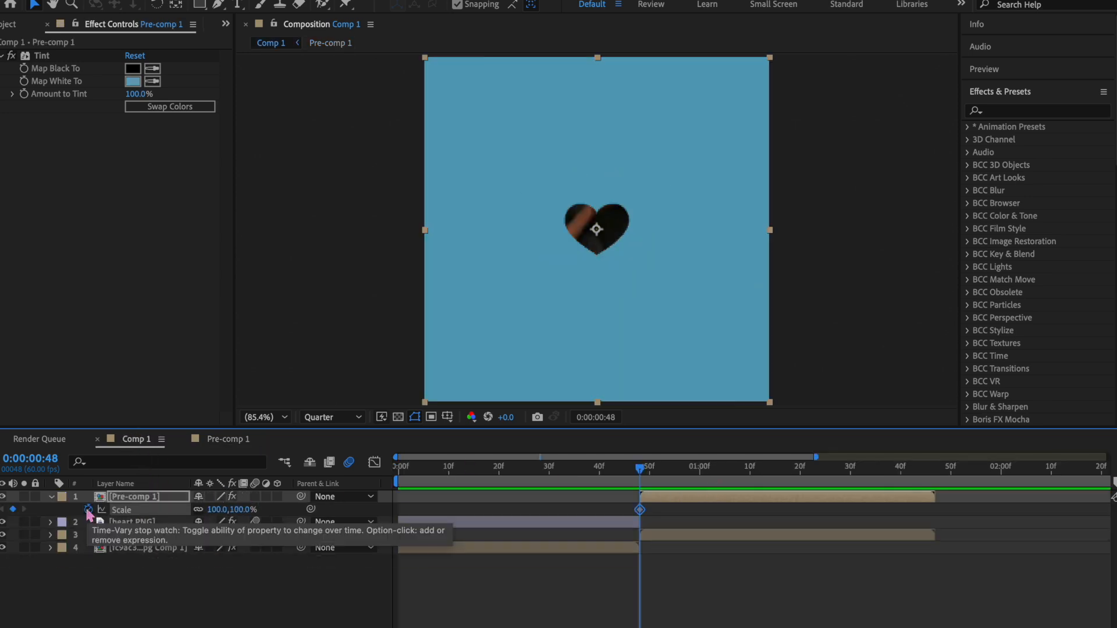
{"action": "left_click_drag", "start_coordinate": [639, 466], "coordinate": [930, 466]}
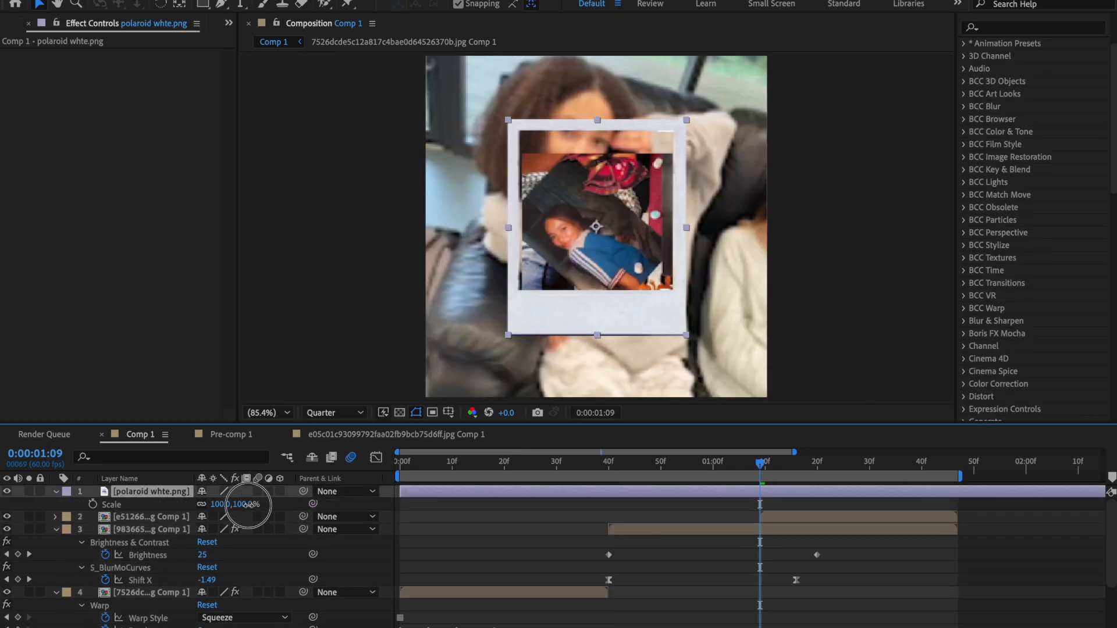
Shrink the polaroid frame to 88% and add the Align panel via Window
{"action": "left_click_drag", "start_coordinate": [238, 504], "coordinate": [232, 504]}
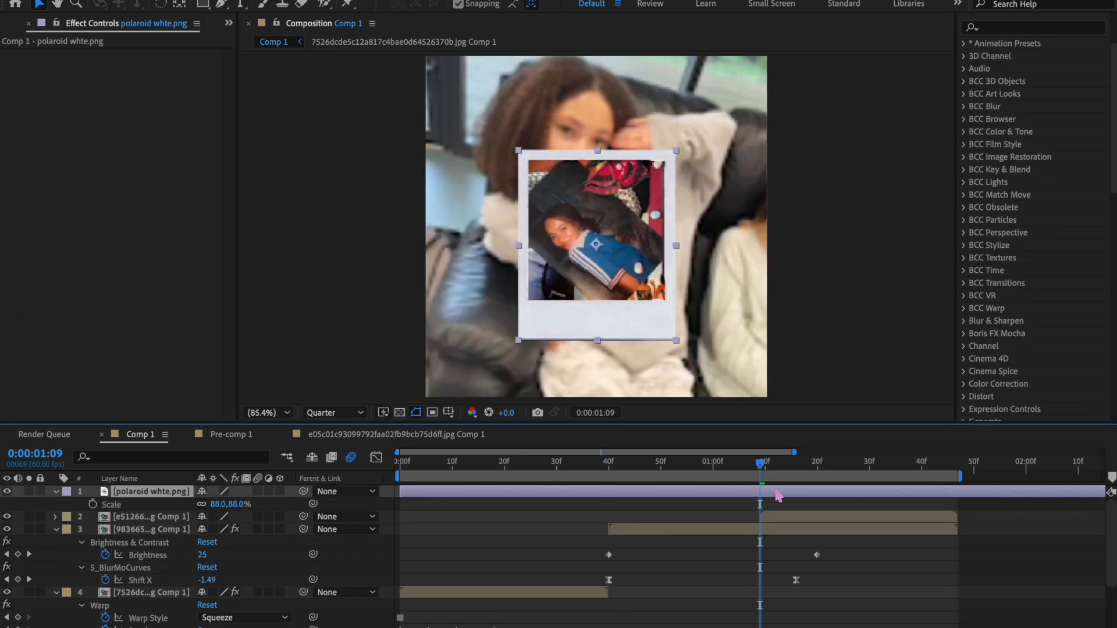
{"action": "left_click", "coordinate": [150, 516]}
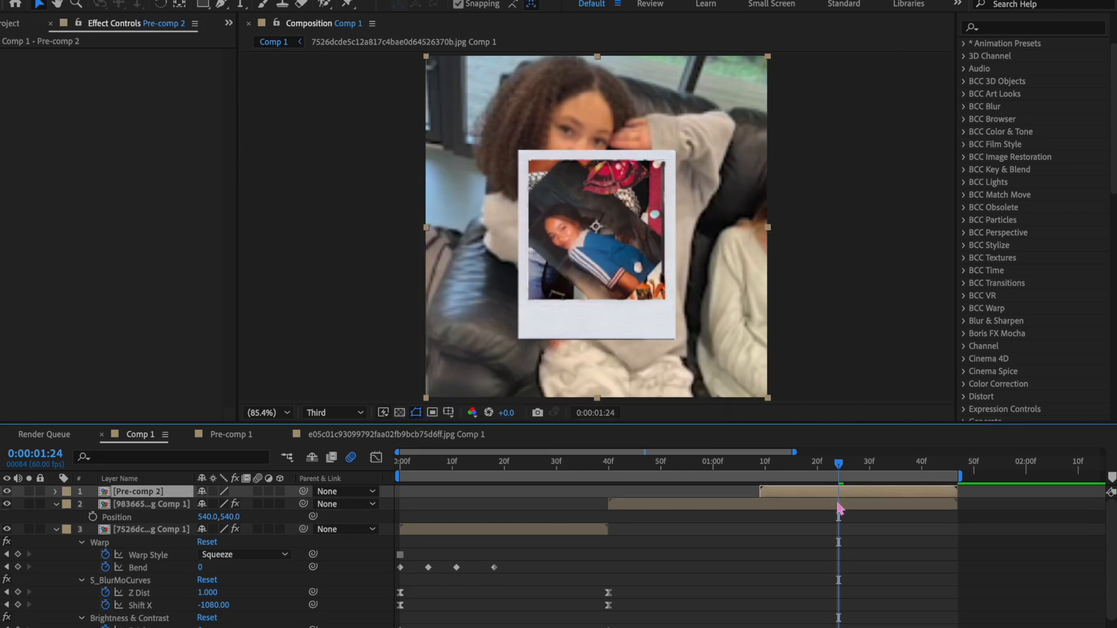
{"action": "scroll", "scroll_direction": "down", "scroll_amount": 3}
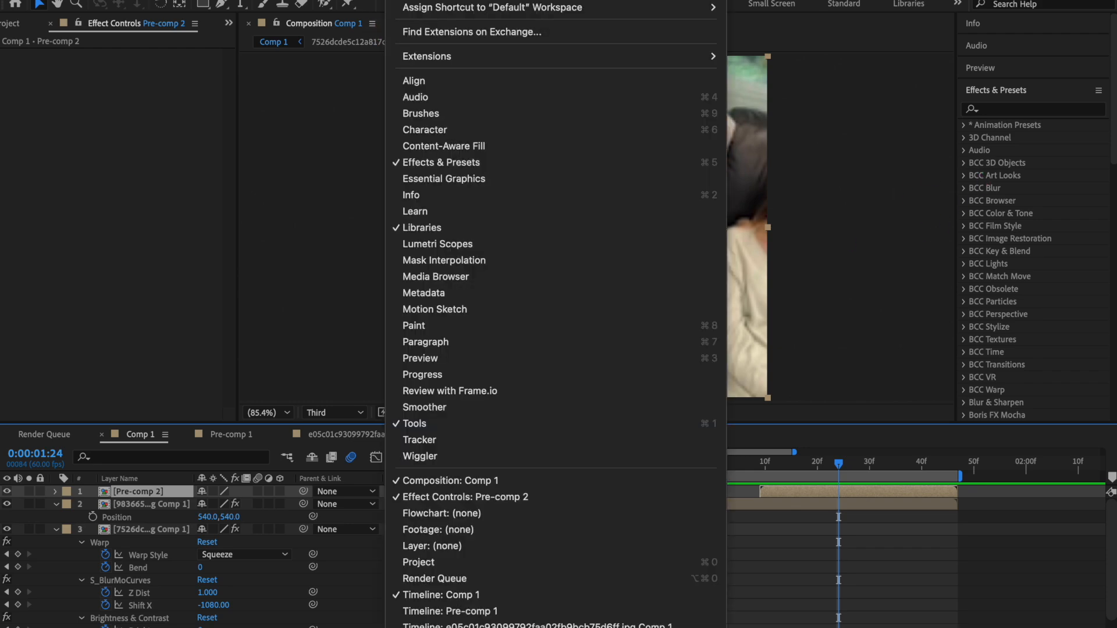
{"action": "mouse_move", "coordinate": [437, 81]}
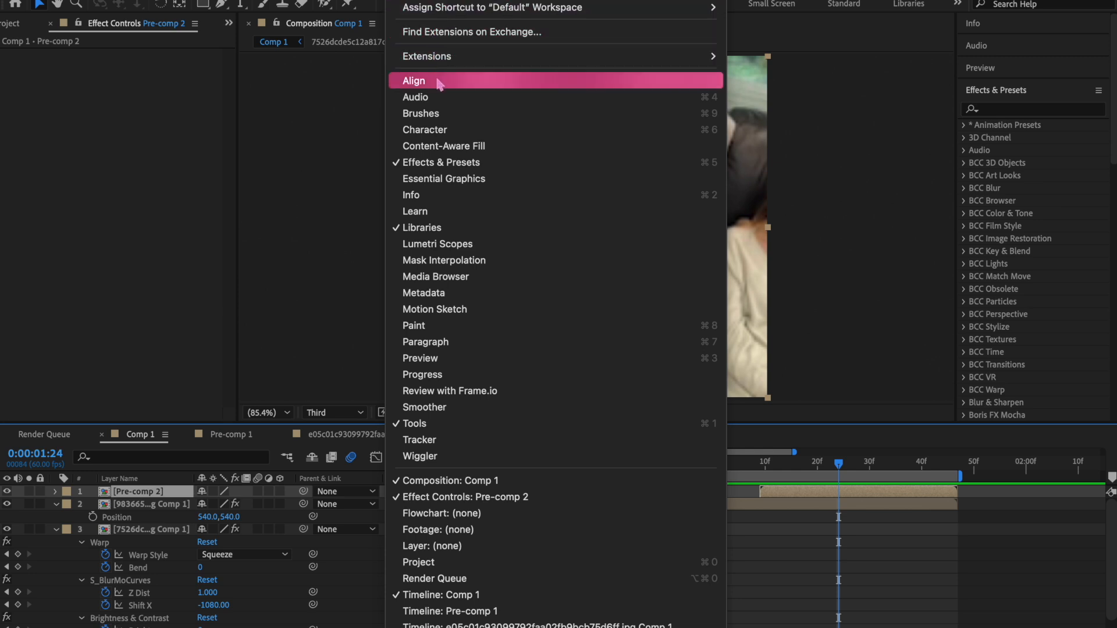
{"action": "left_click", "coordinate": [413, 80]}
{"action": "type", "text": "tint"}
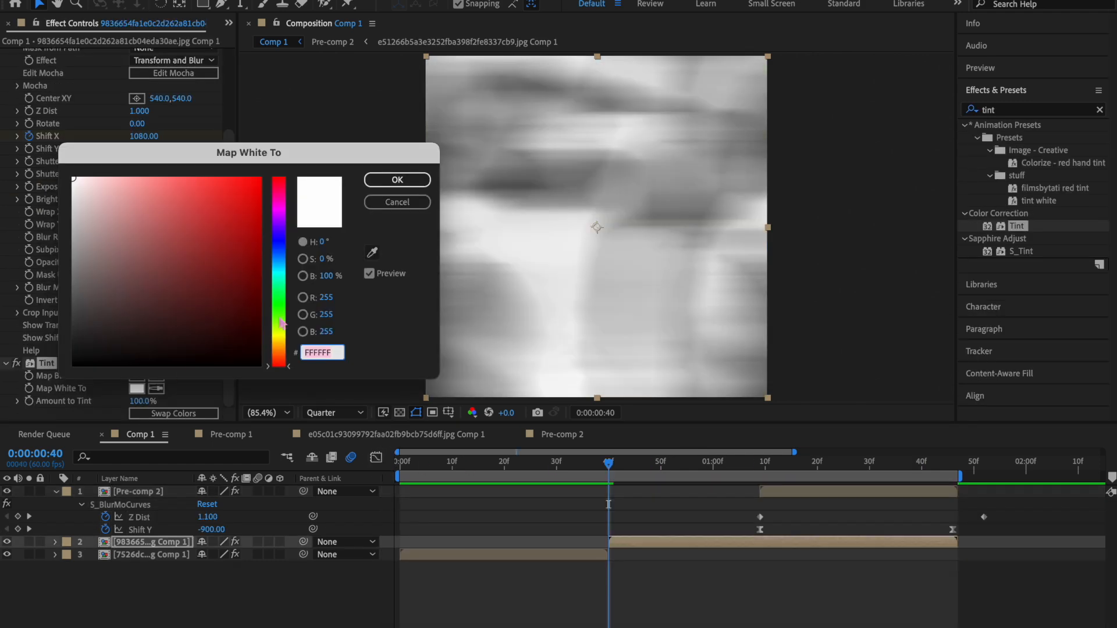
Set the Tint's Map White To colour to pink FEC4FD
{"action": "left_click", "coordinate": [207, 198]}
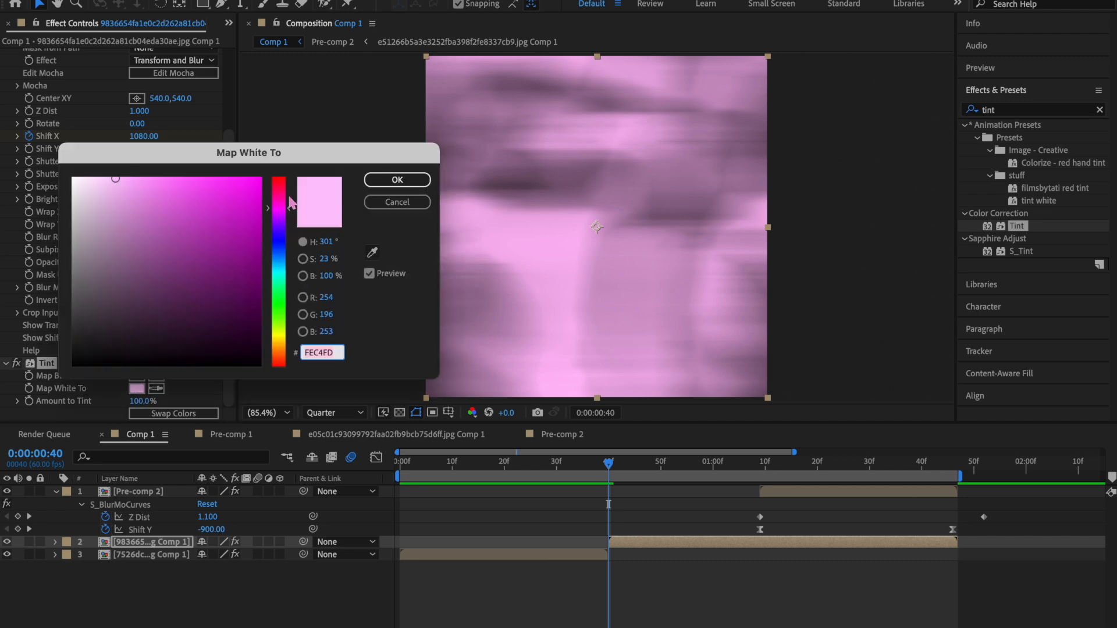
{"action": "left_click", "coordinate": [396, 180]}
{"action": "type", "text": "optic"}
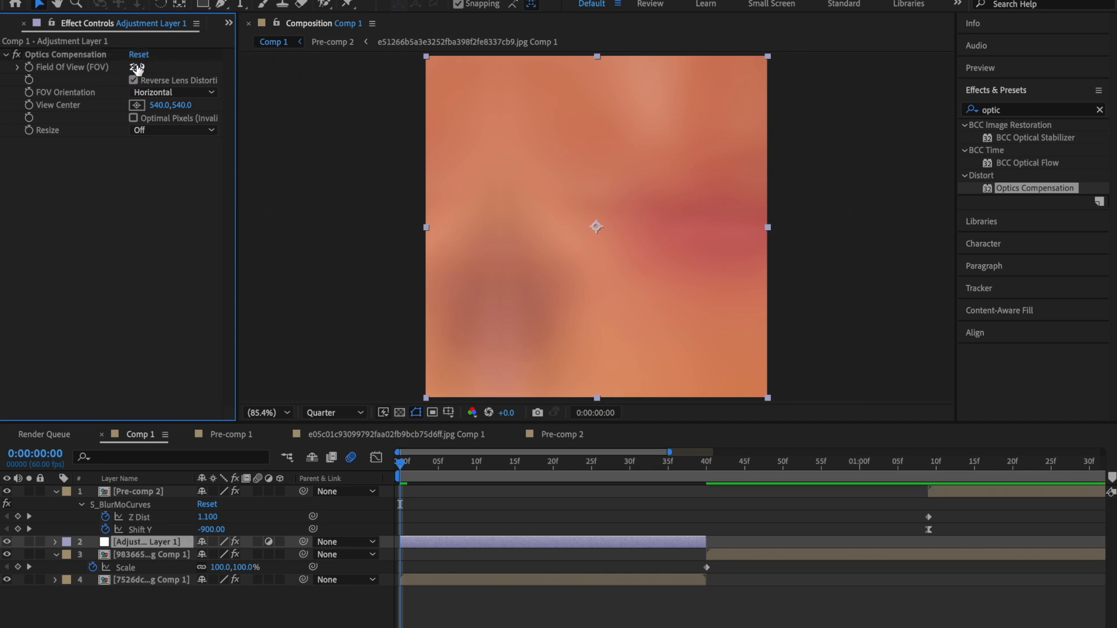
Set Optics Compensation Field of View to 90 and keyframe it
{"action": "type", "text": "90.0"}
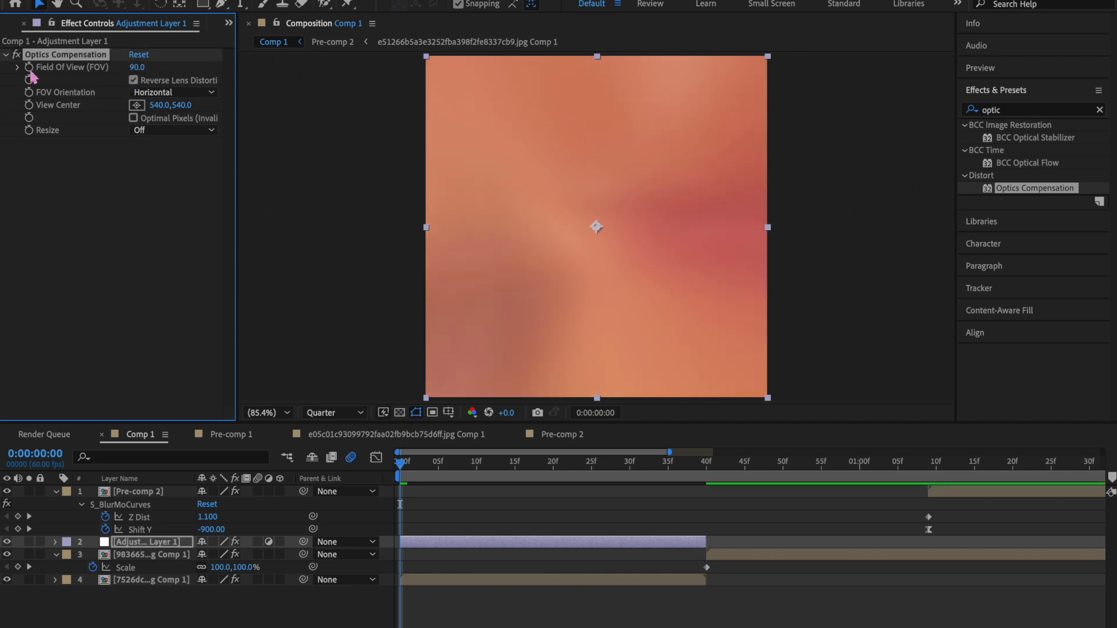
{"action": "left_click", "coordinate": [701, 452]}
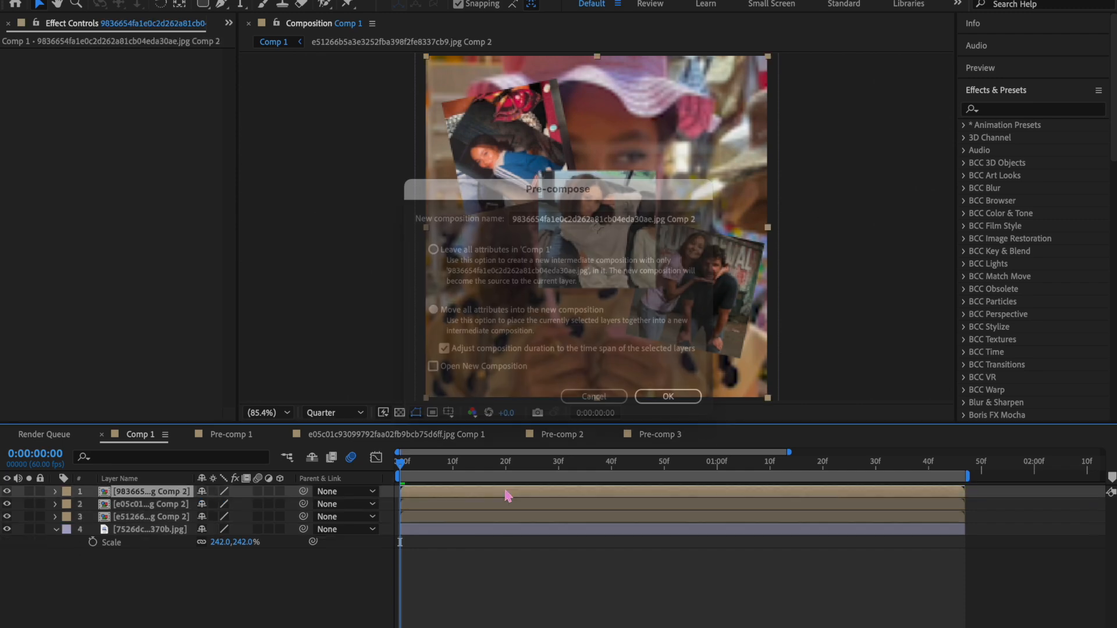
Apply Drop Shadow to the top collage photo and adjust its settings
{"action": "left_click", "coordinate": [666, 396]}
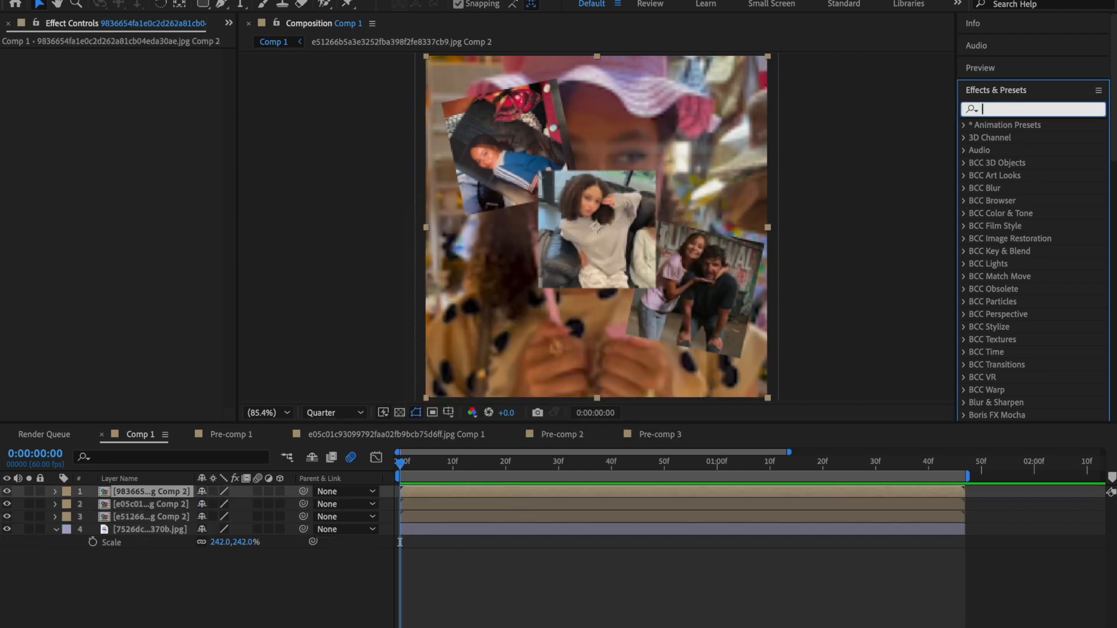
{"action": "type", "text": "drop s"}
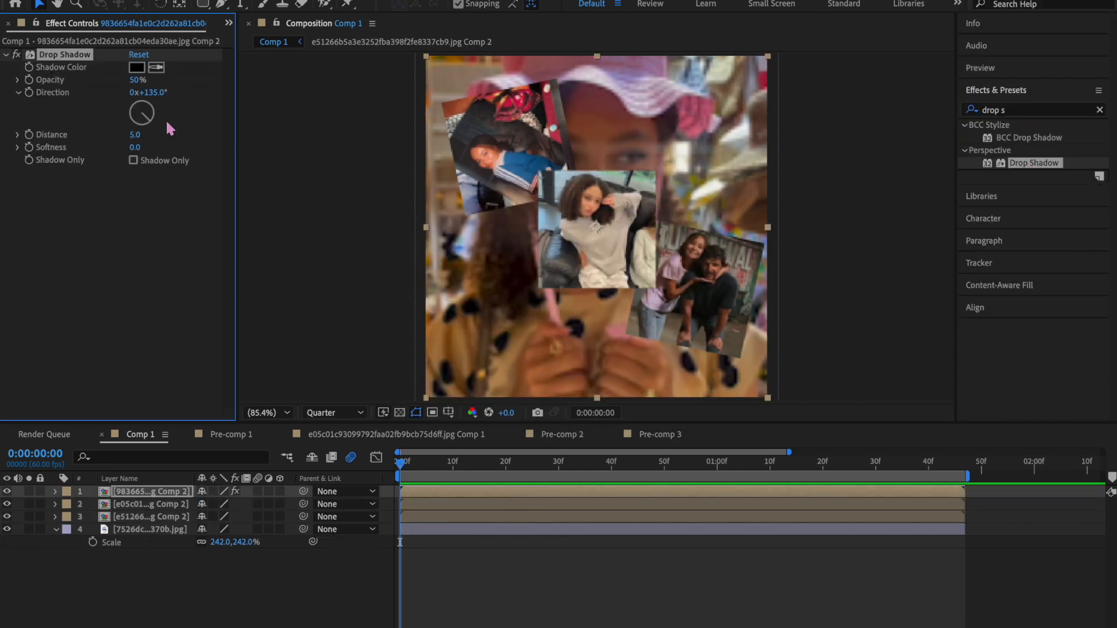
{"action": "left_click_drag", "start_coordinate": [135, 134], "coordinate": [146, 135]}
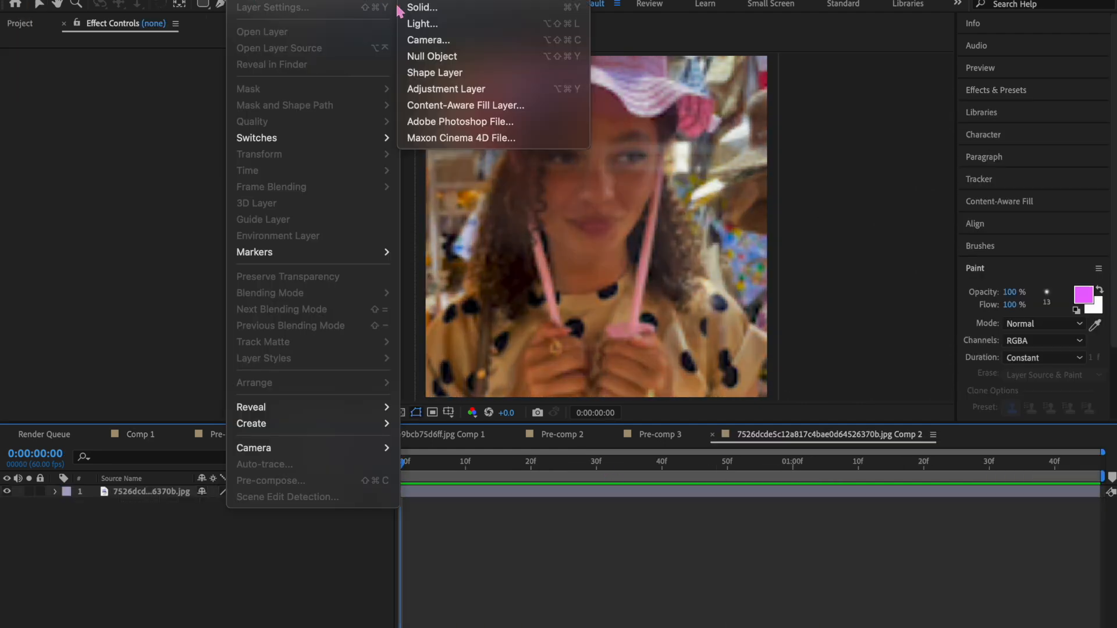
Add a solid for the painted heart and keyframe the stroke's Start value
{"action": "left_click", "coordinate": [422, 7]}
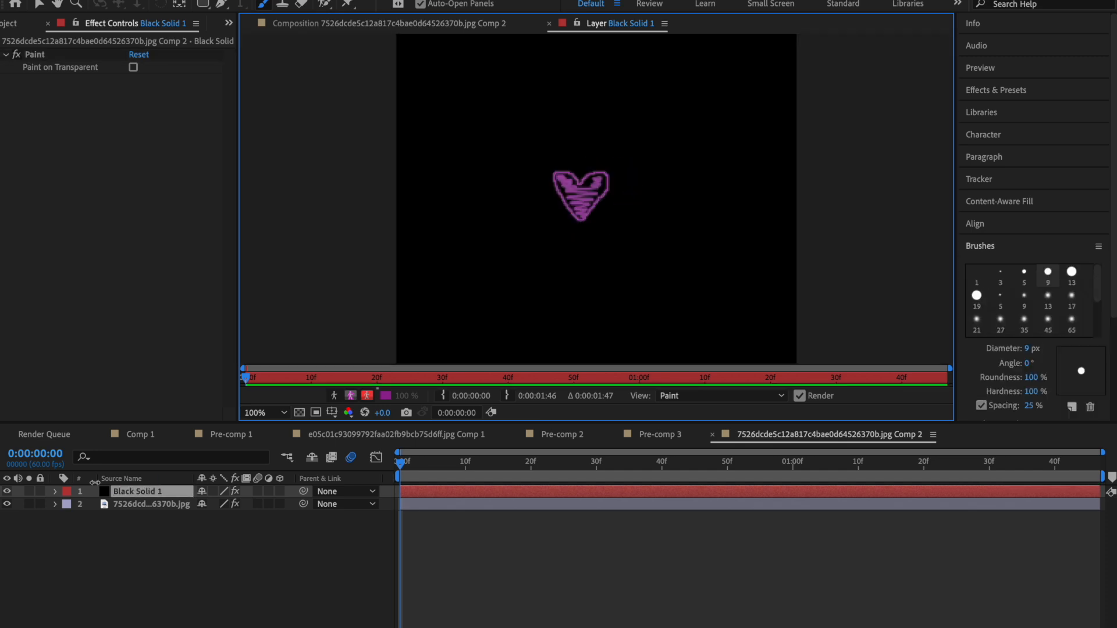
{"action": "left_click", "coordinate": [54, 492]}
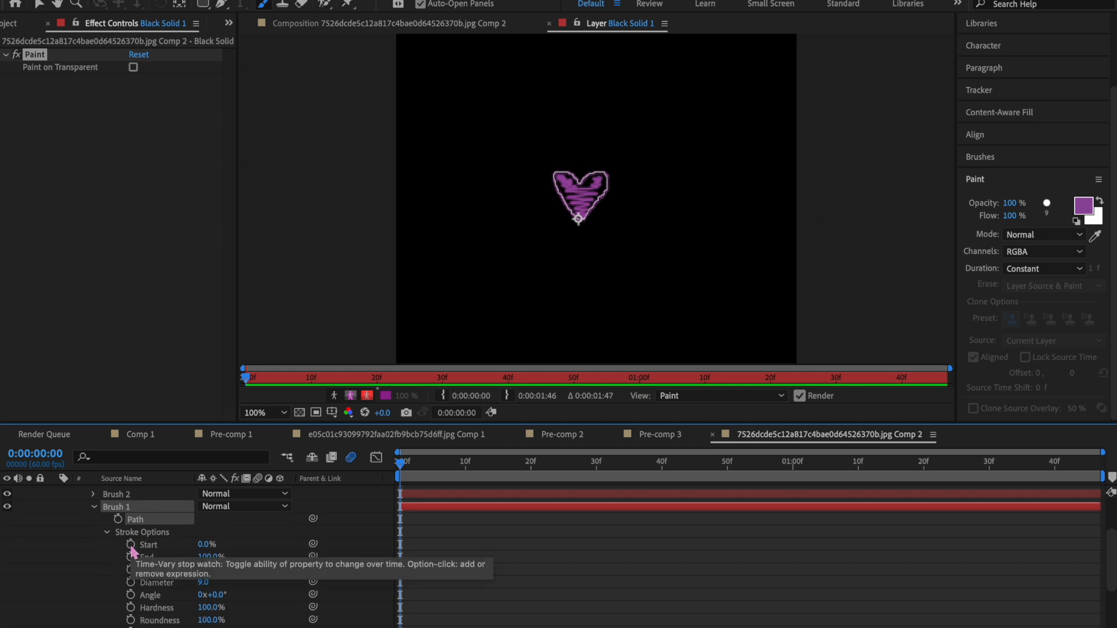
{"action": "left_click", "coordinate": [130, 545]}
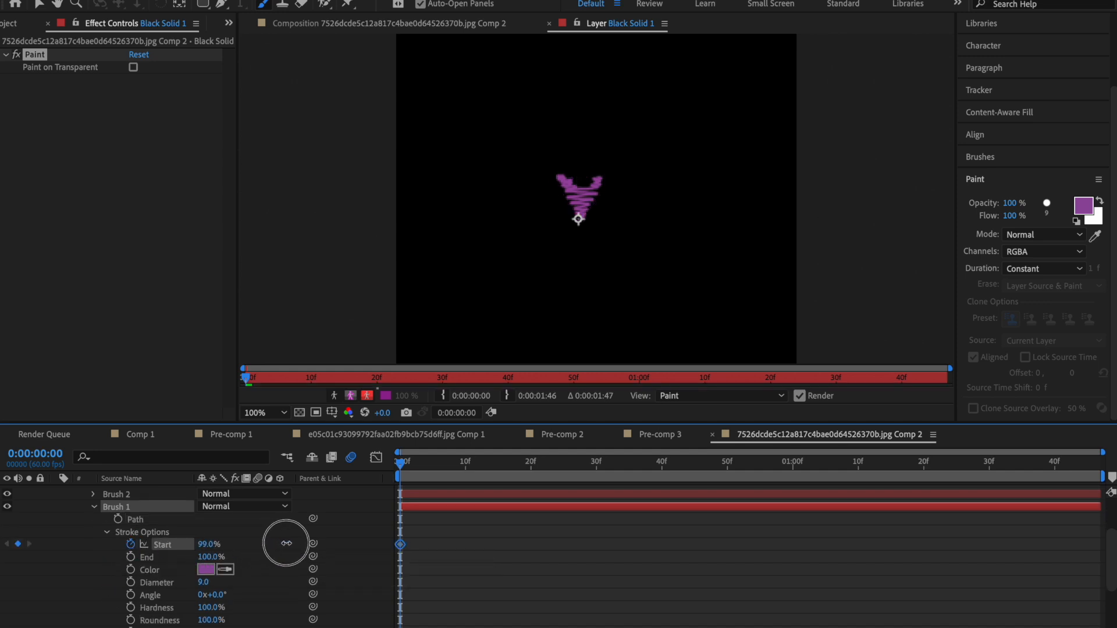
{"action": "left_click", "coordinate": [834, 461]}
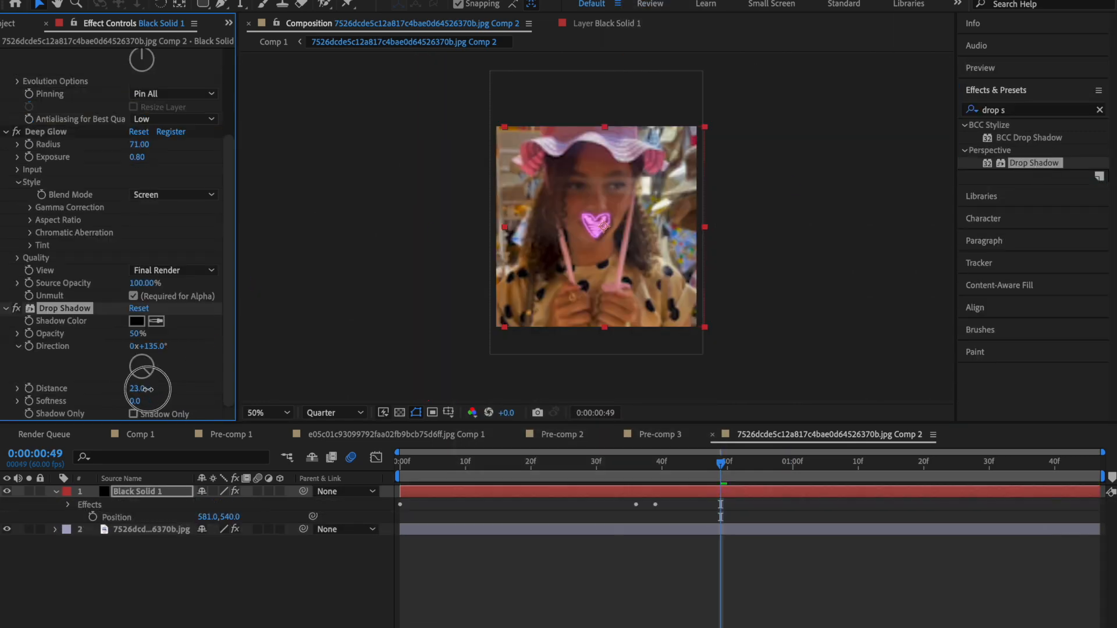
Push the heart's drop shadow farther out, then apply brightness and exposure boosts to the nested collage
{"action": "left_click_drag", "start_coordinate": [139, 388], "coordinate": [132, 388]}
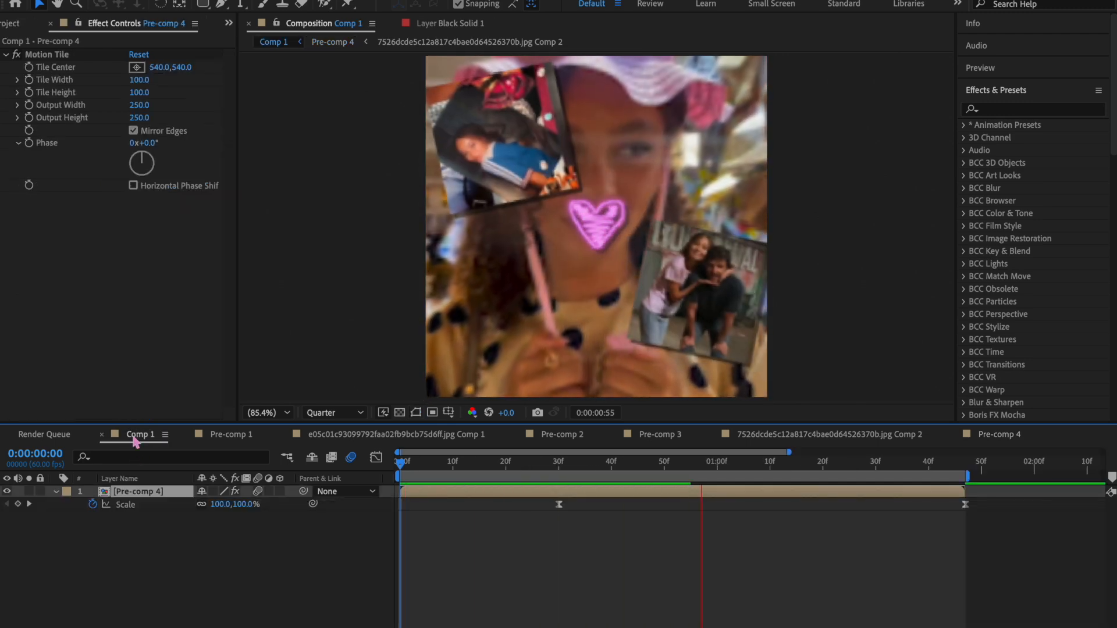
{"action": "left_click", "coordinate": [428, 461]}
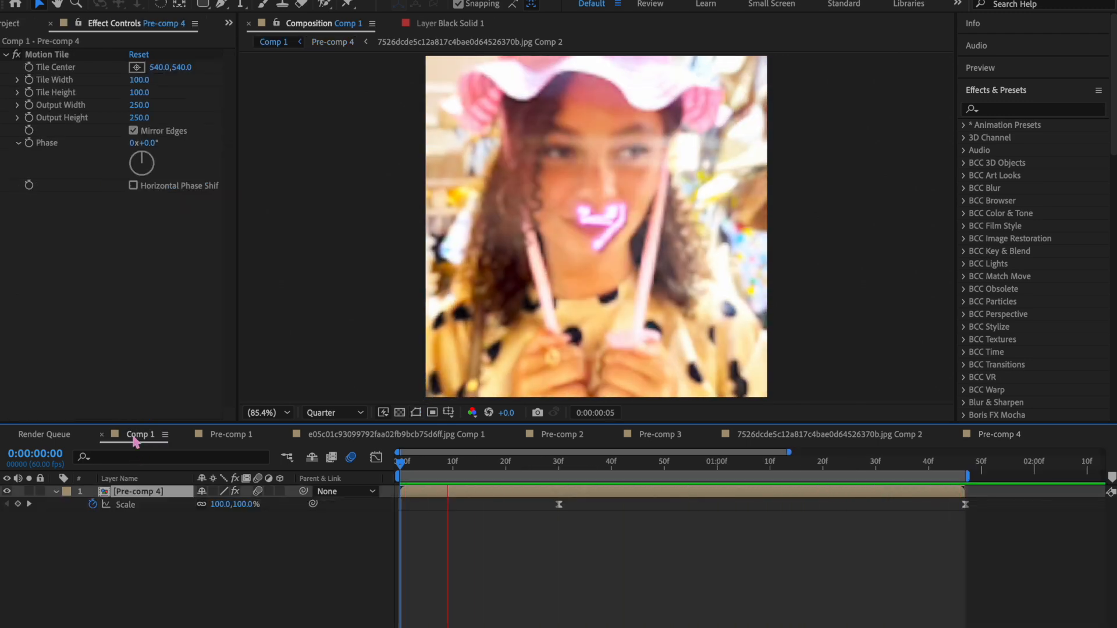
{"action": "left_click", "coordinate": [516, 461]}
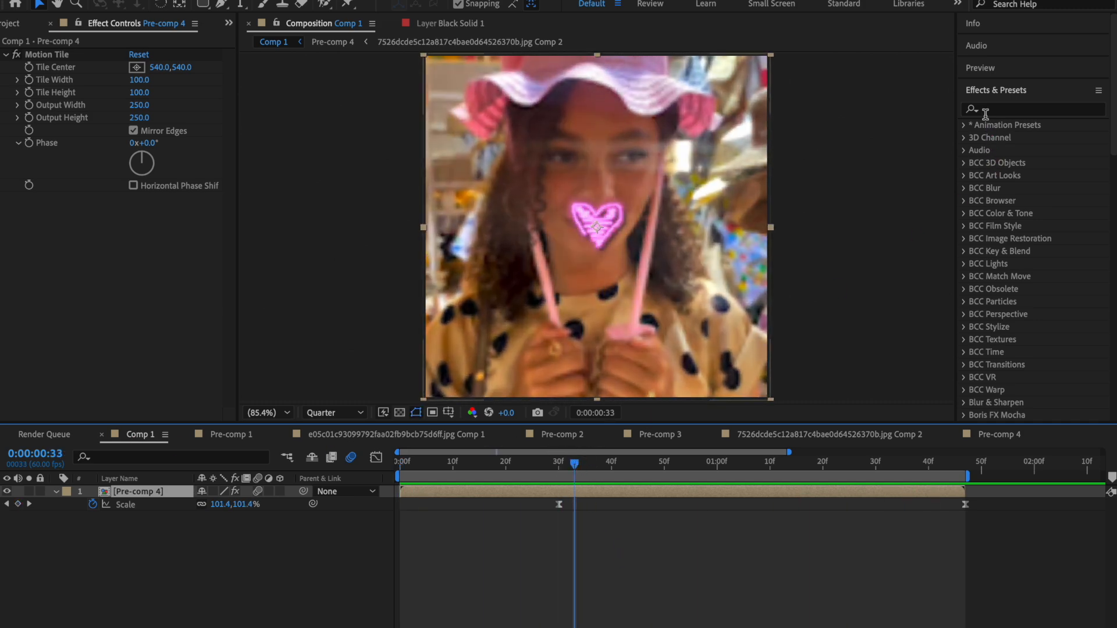
{"action": "type", "text": "e"}
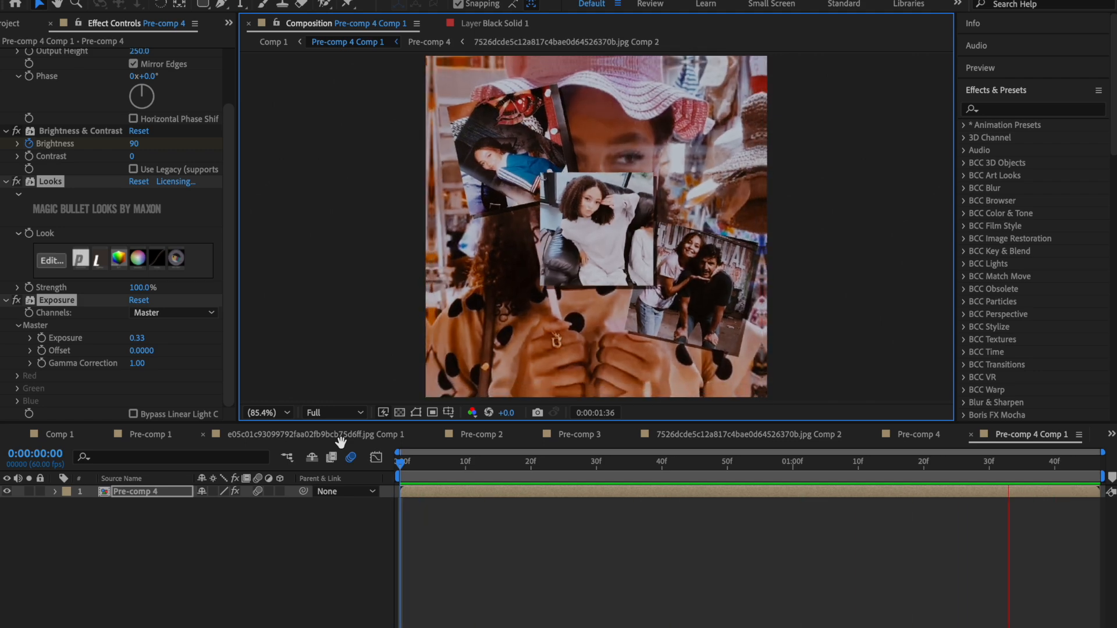
{"action": "left_click", "coordinate": [402, 461]}
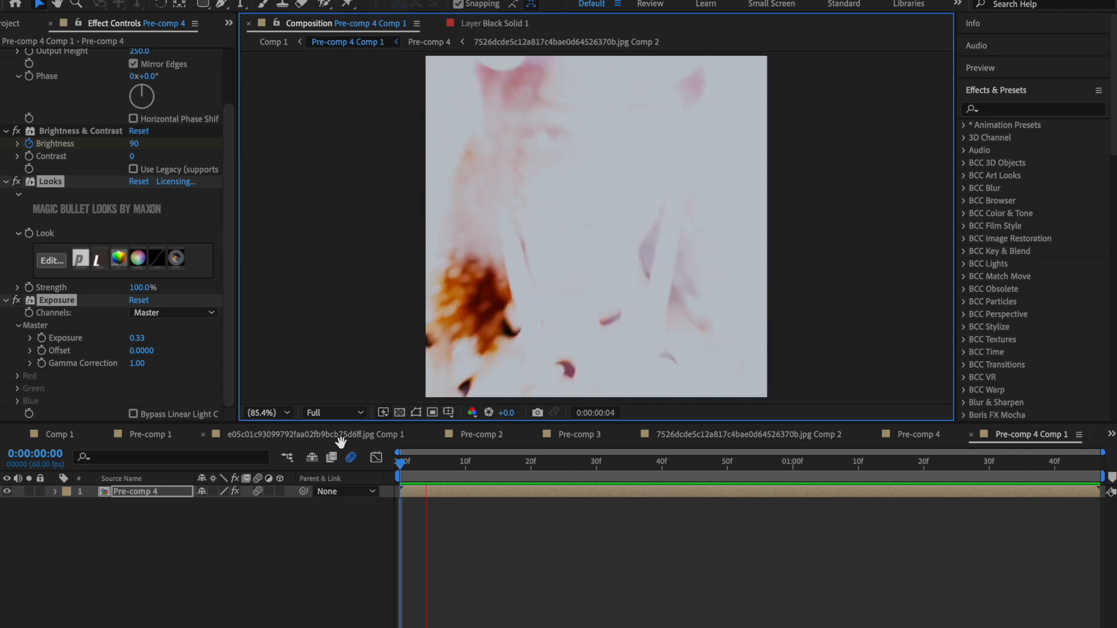